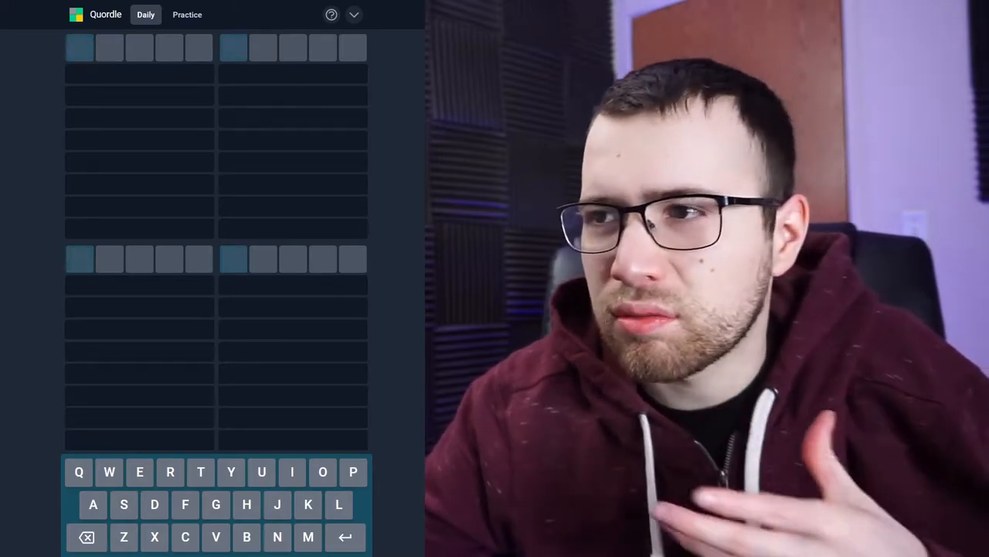
Step: Return to the daily puzzle and enter POLAR as the opening guess on all four boards
left_click(187, 14)
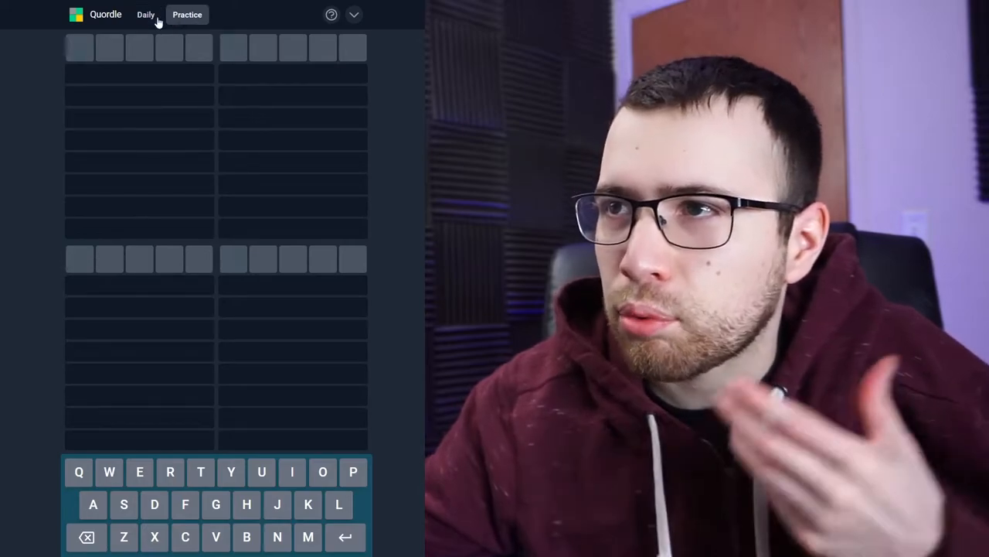
left_click(146, 15)
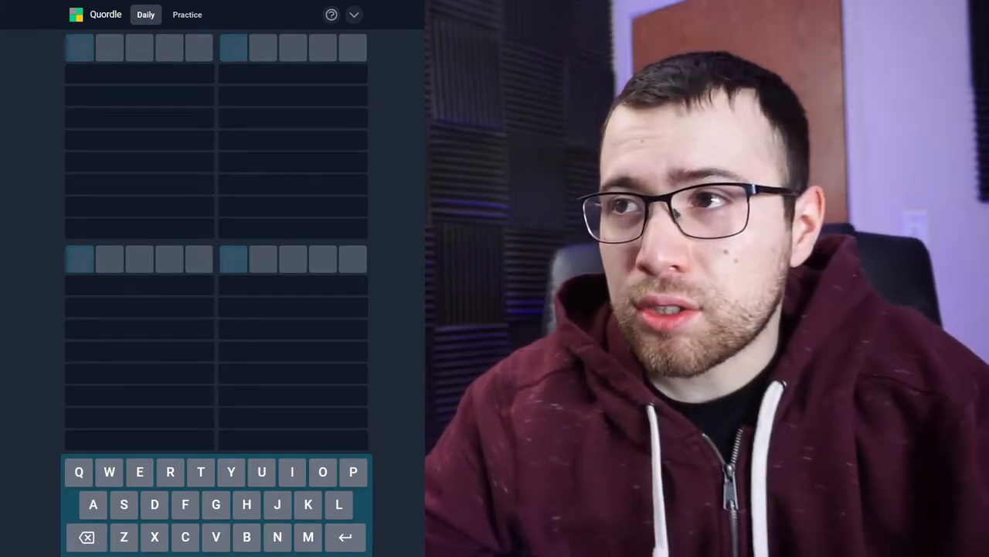
type("O")
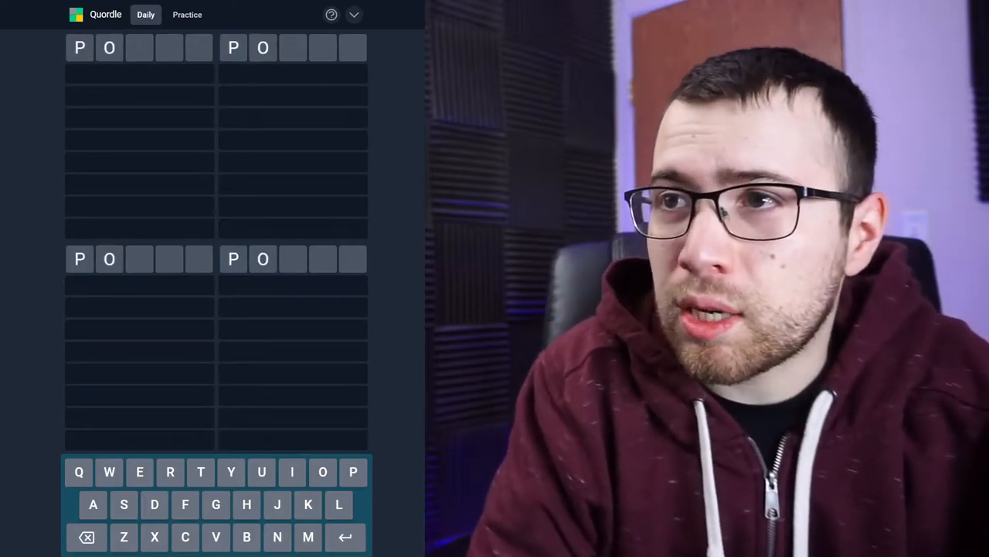
type("LAR")
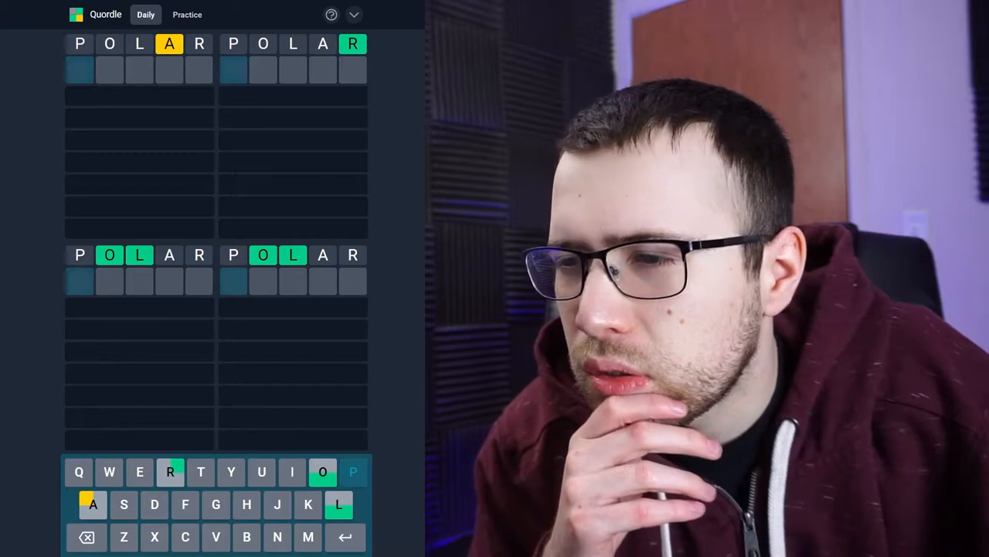
Step: Submit SKATE, then SOLVE, which solves the bottom-left board
type("T")
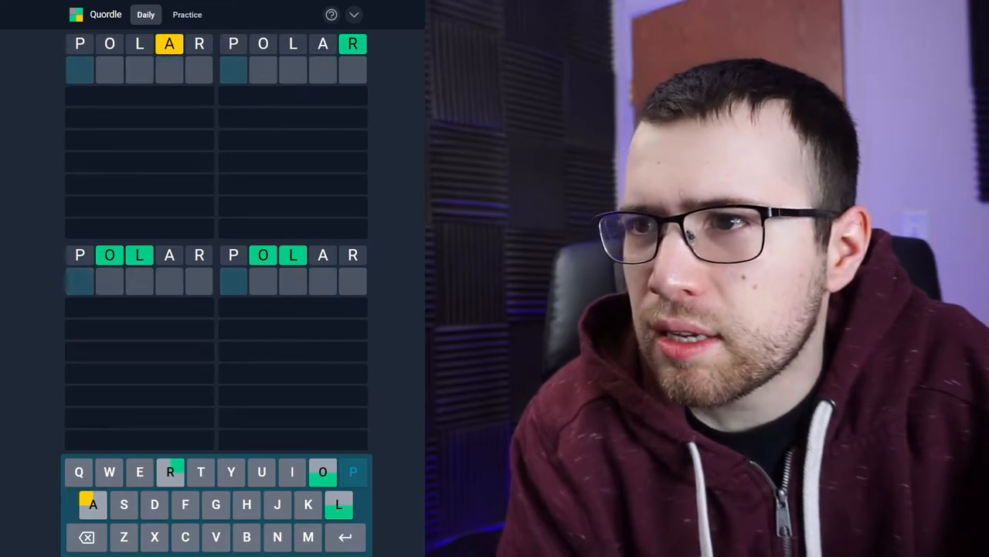
key("Enter")
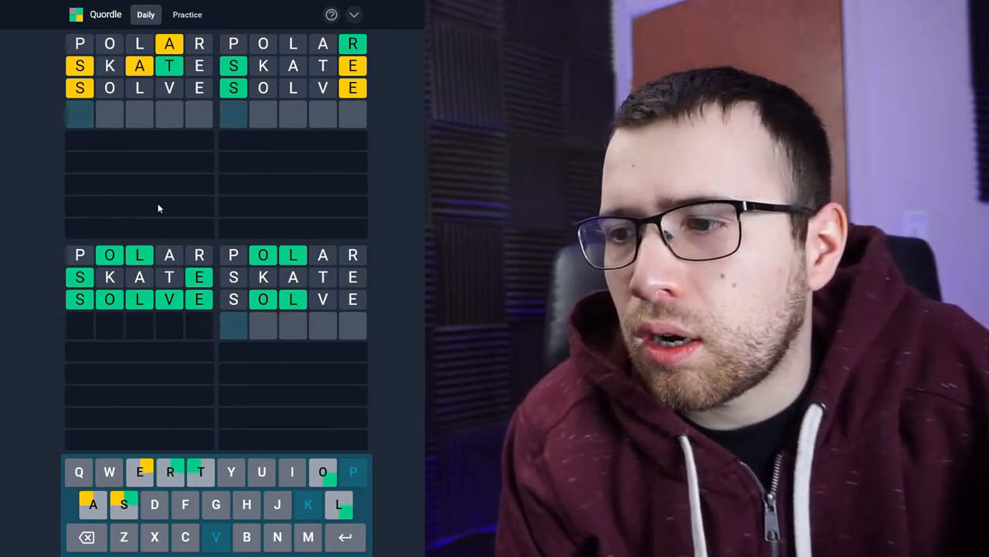
Step: Submit NASTY as the fourth guess and line up HASTY on the next row
type("NASTY")
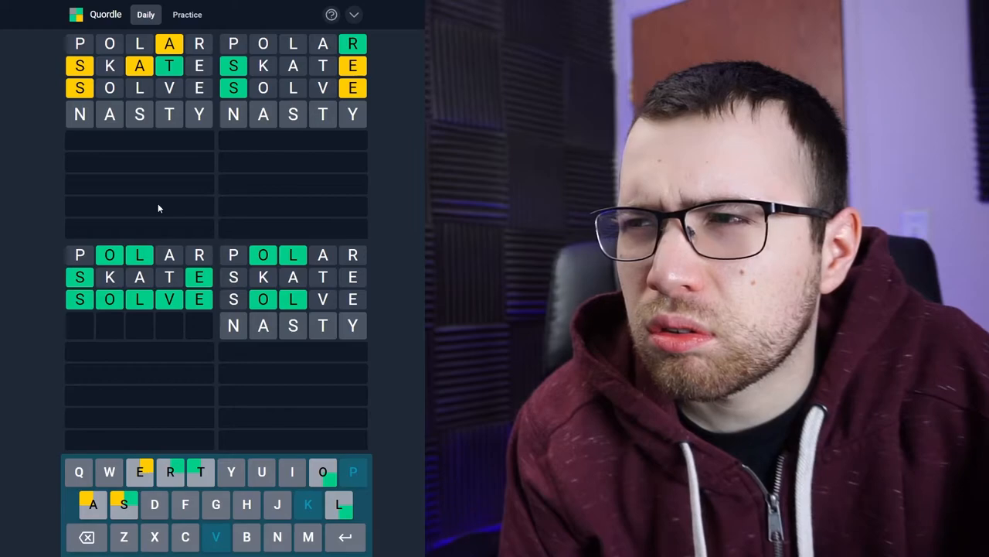
type("N")
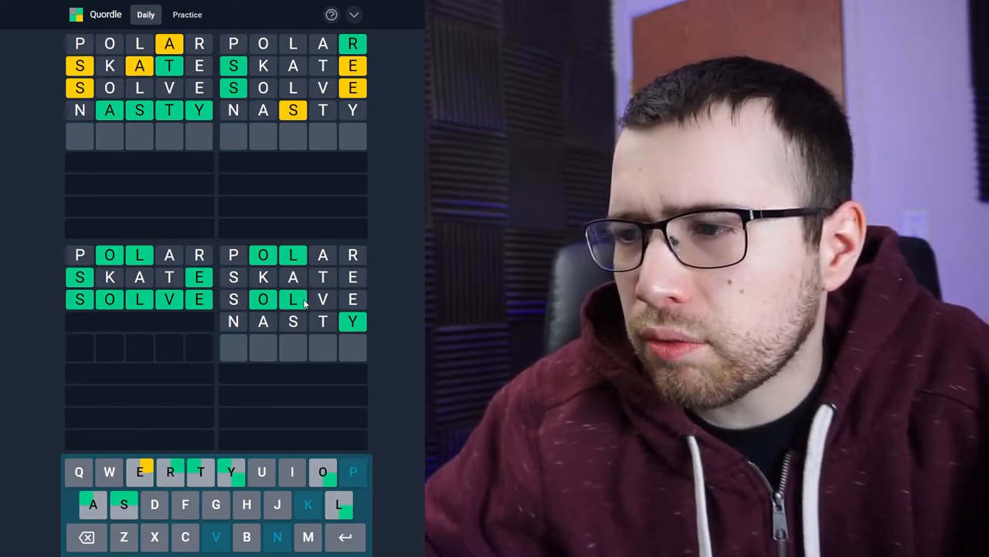
key("Return")
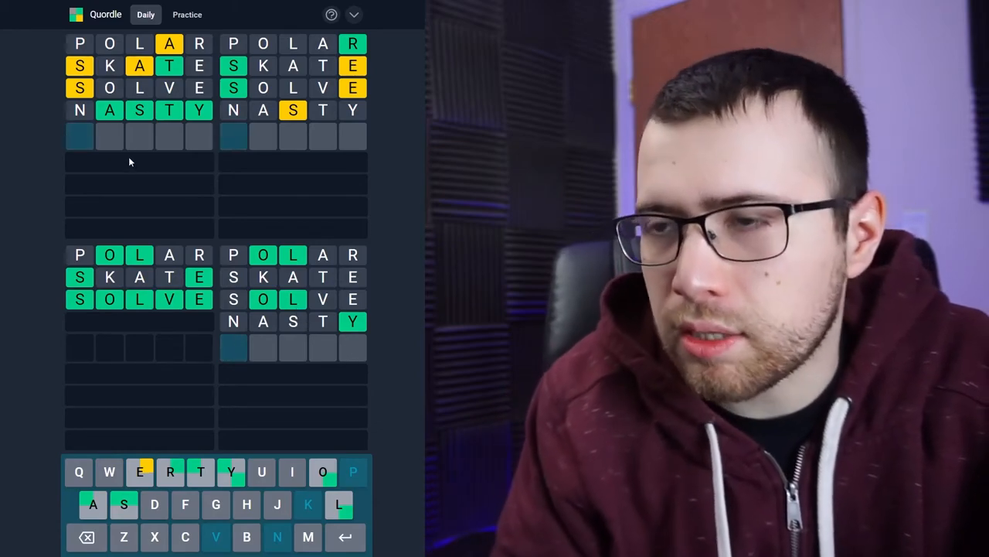
key("enter")
type("HASTY")
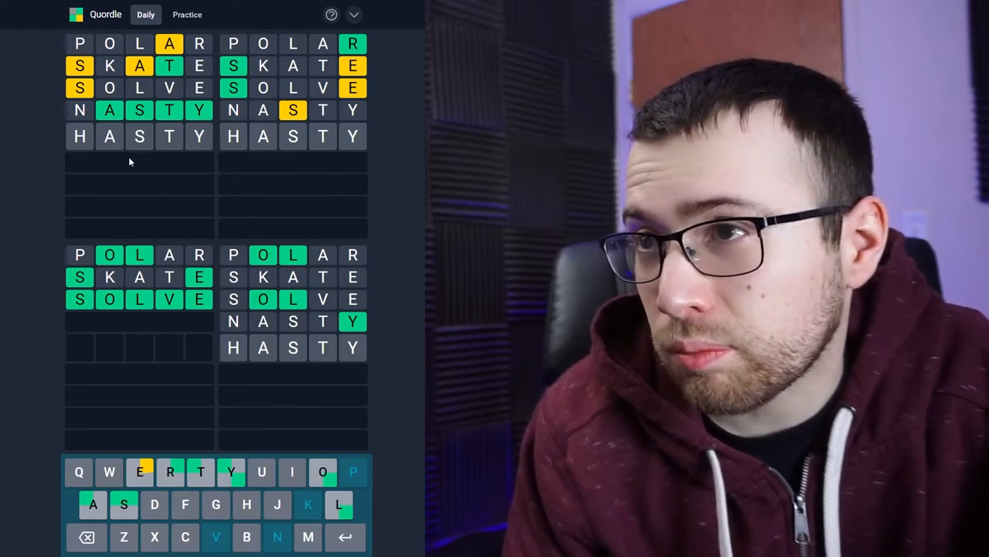
Step: Submit HASTY for the top-left board and HOLLY for the bottom-right board
key("Return")
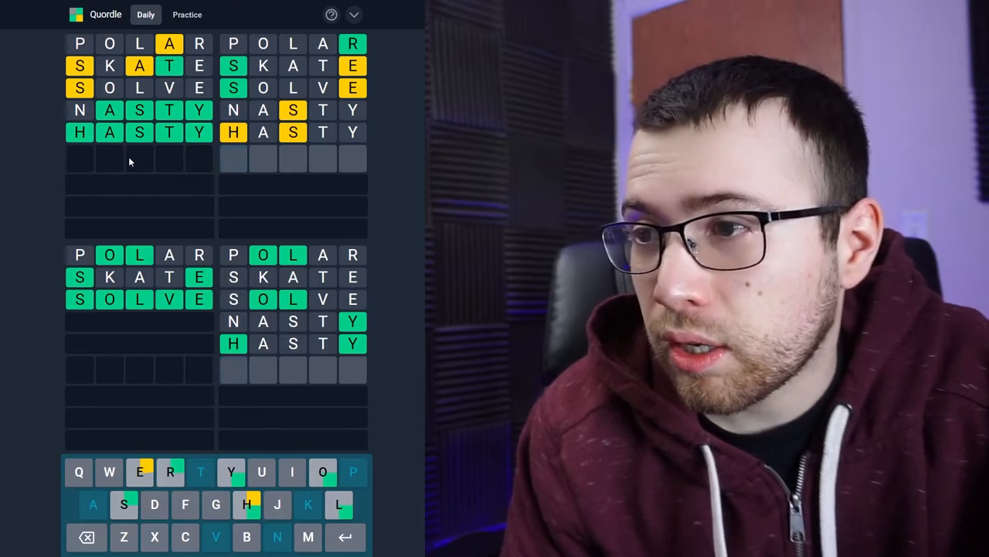
type("HOLLY")
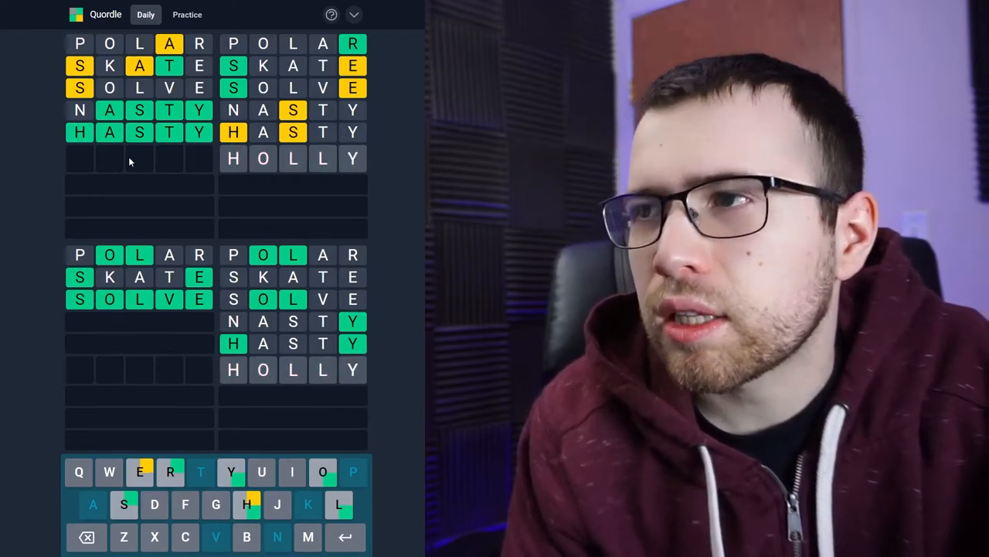
key("Return")
type("SHEER")
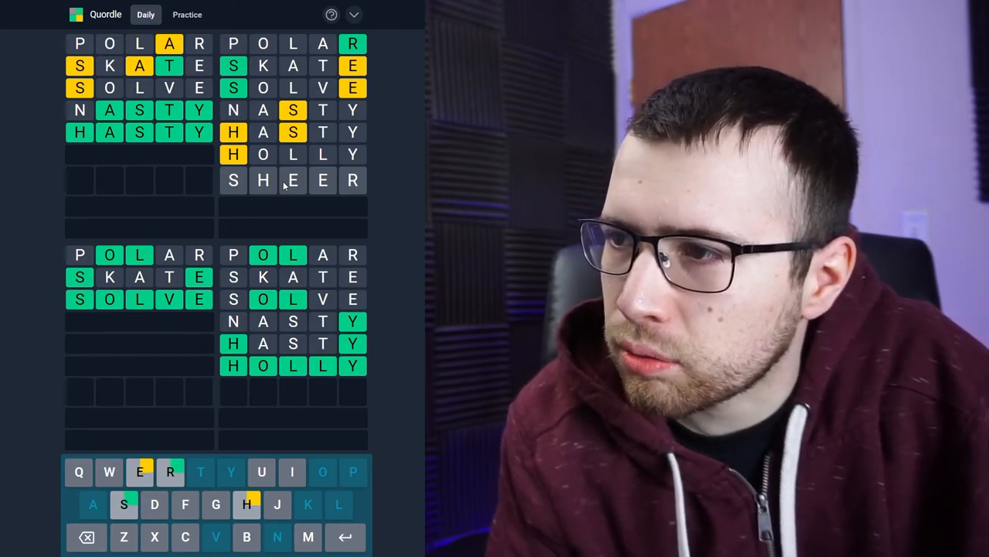
Step: Submit SHEER to solve the top-right board and complete the daily Quordle
key("Return")
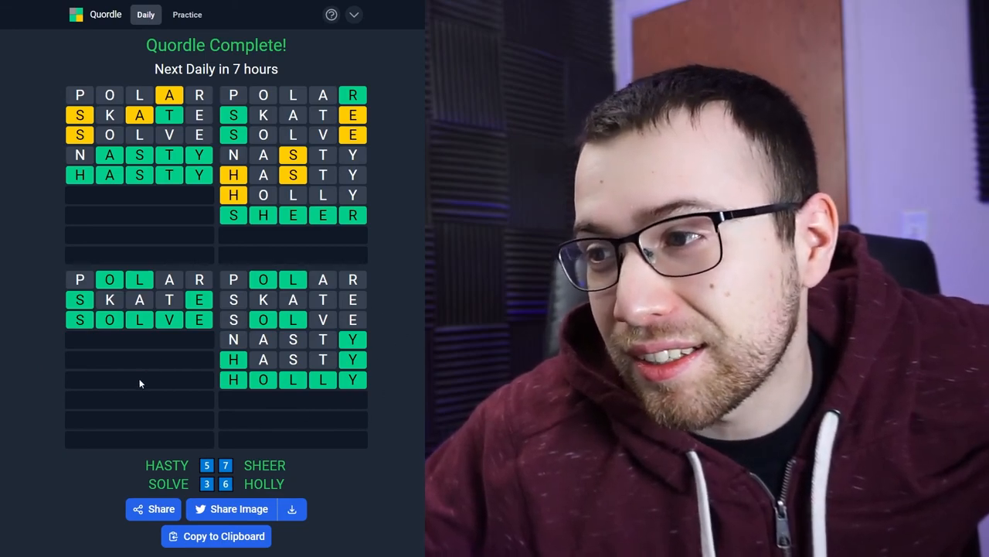
mouse_move(399, 389)
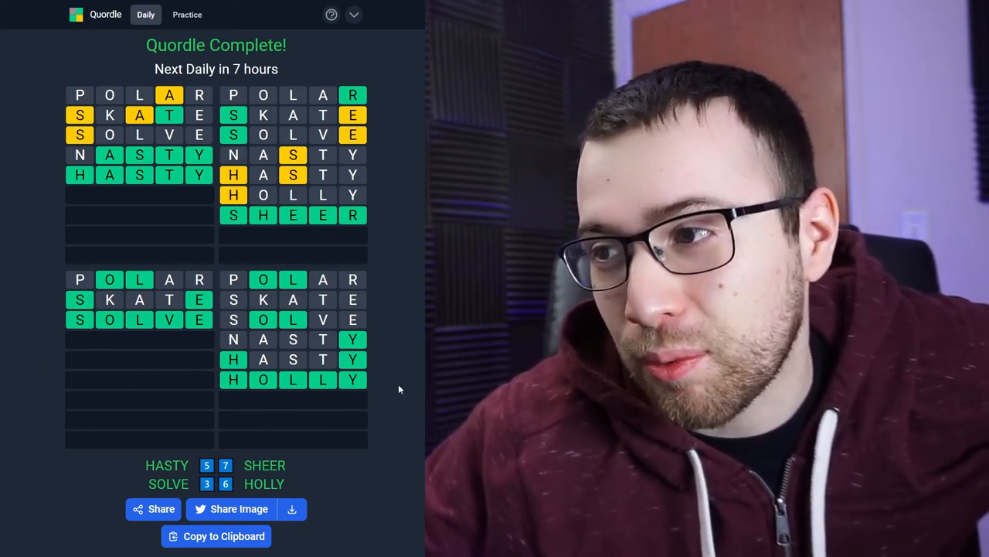